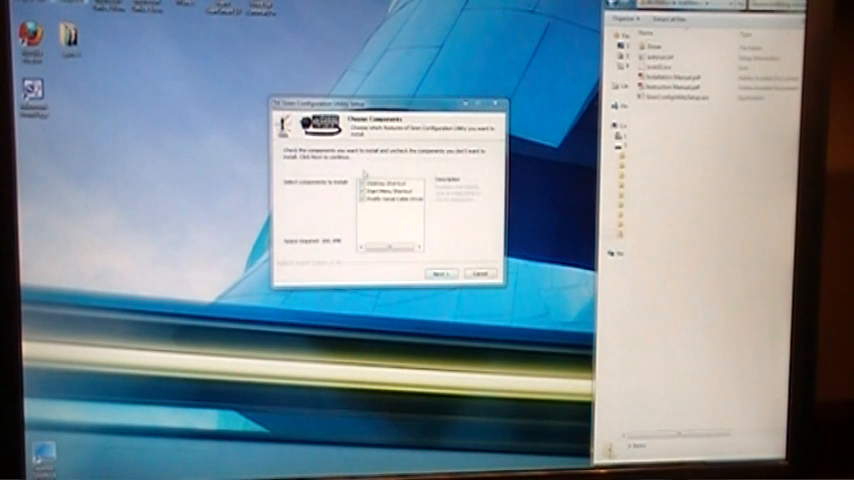
# Accept the default components and install folder, and install Siren Configuration Utility
pyautogui.click(438, 272)
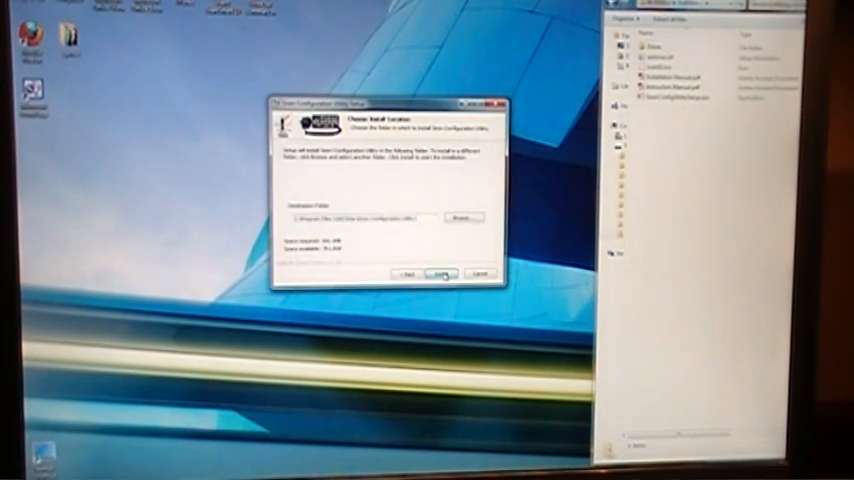
pyautogui.click(443, 273)
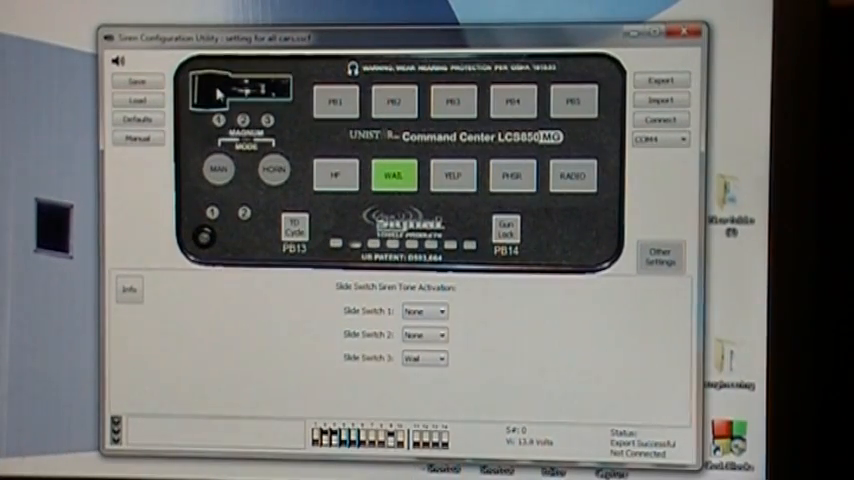
# Review the PB1, PB4, Wail and Radio settings
pyautogui.click(335, 99)
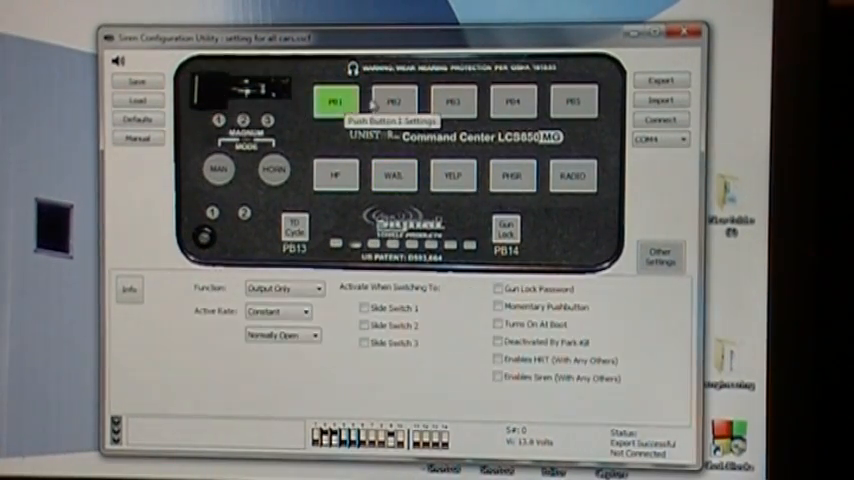
pyautogui.click(512, 100)
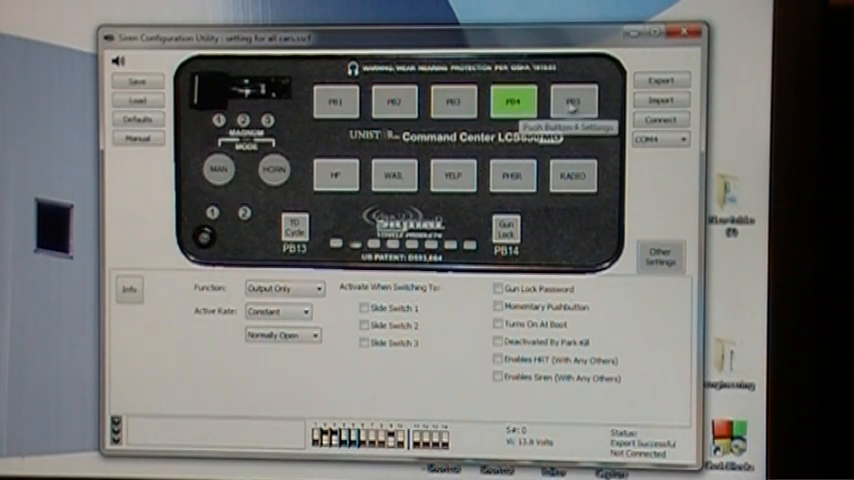
pyautogui.click(390, 175)
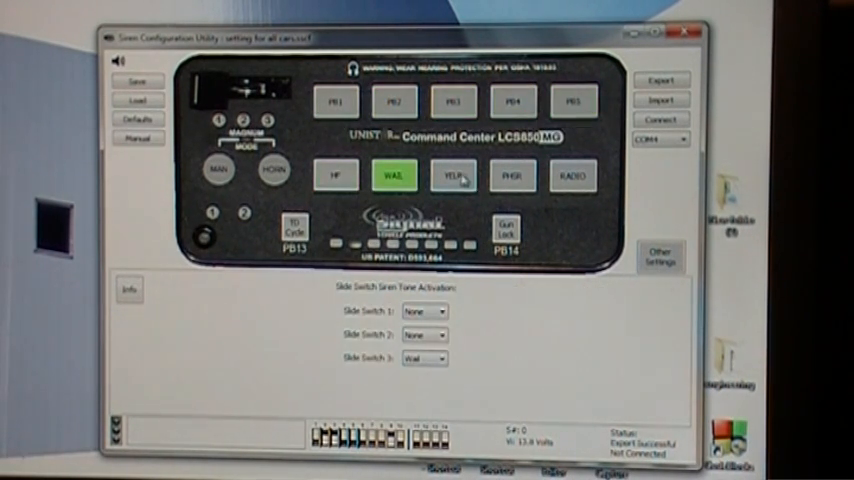
pyautogui.click(573, 175)
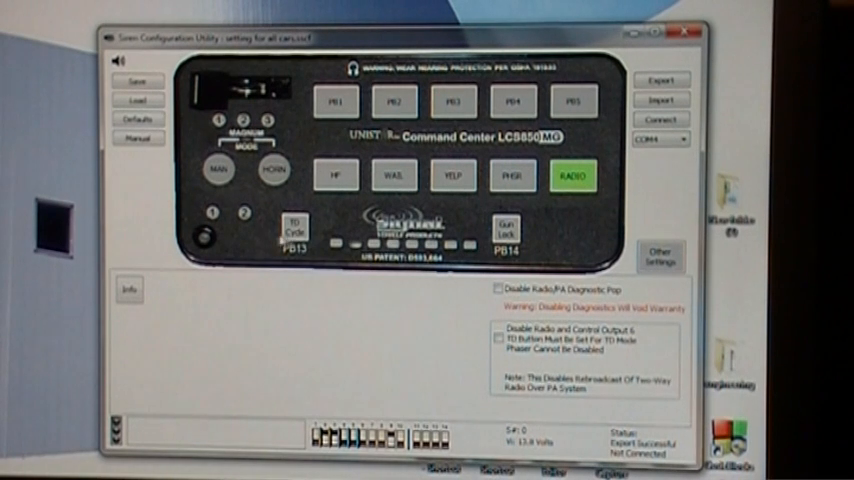
# Review the Gun Lock and manual mode settings, then bring up Other Settings
pyautogui.click(500, 232)
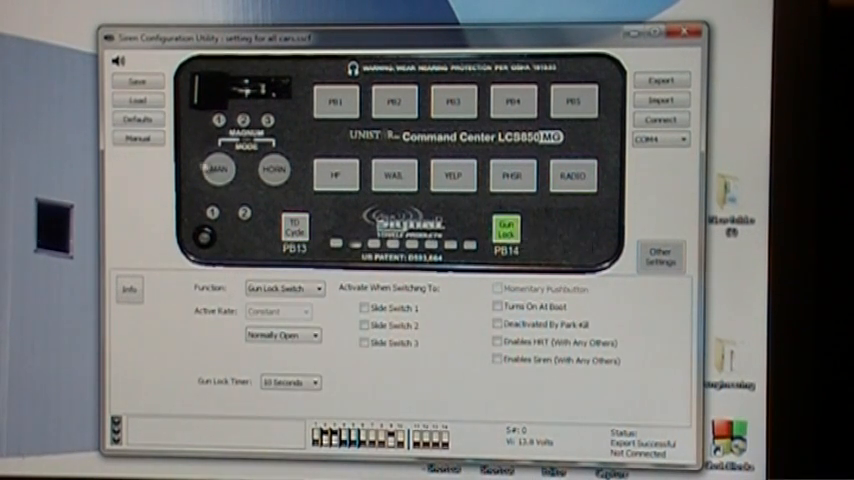
pyautogui.click(213, 174)
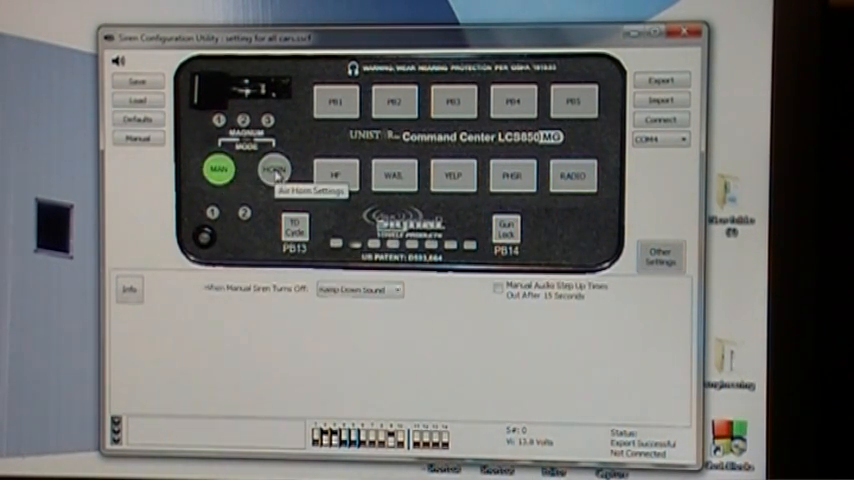
pyautogui.click(660, 255)
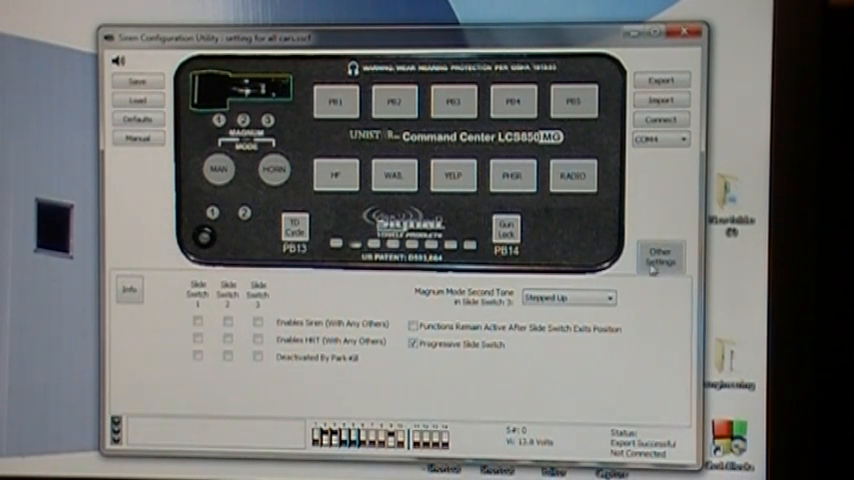
pyautogui.click(660, 257)
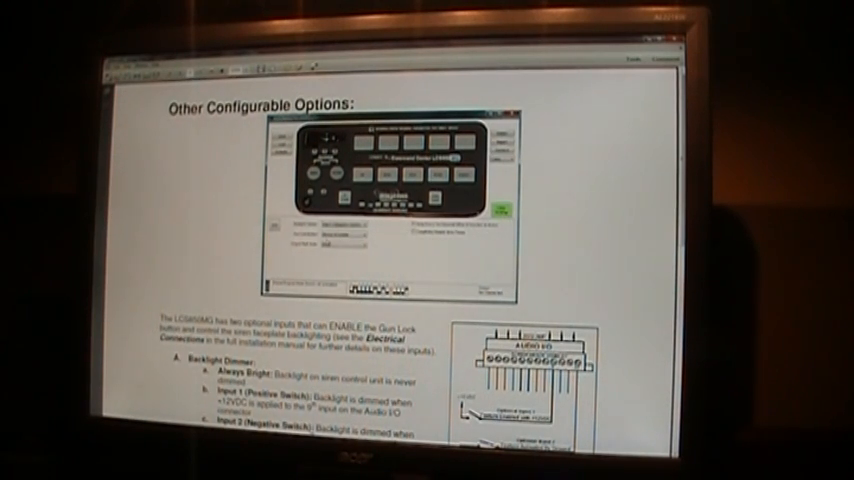
# Scroll the manual's Other Configurable Options page through the backlight, gun lock and flash-rate notes
pyautogui.scroll(-3)
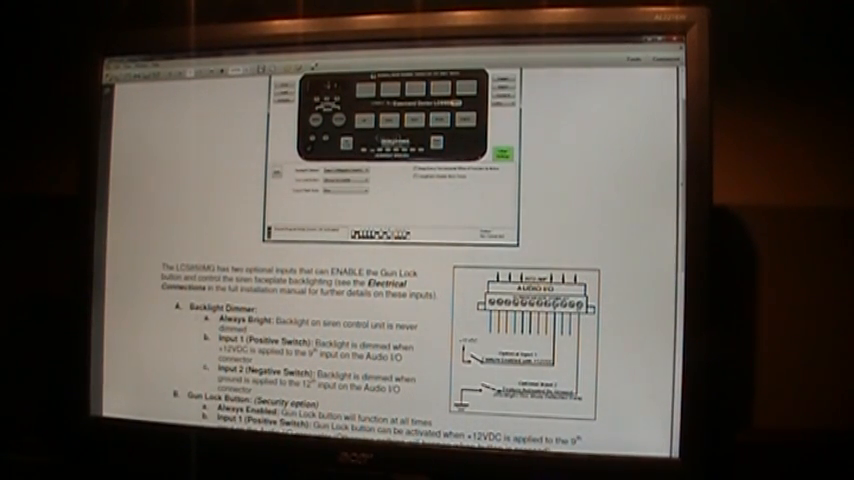
pyautogui.scroll(-3)
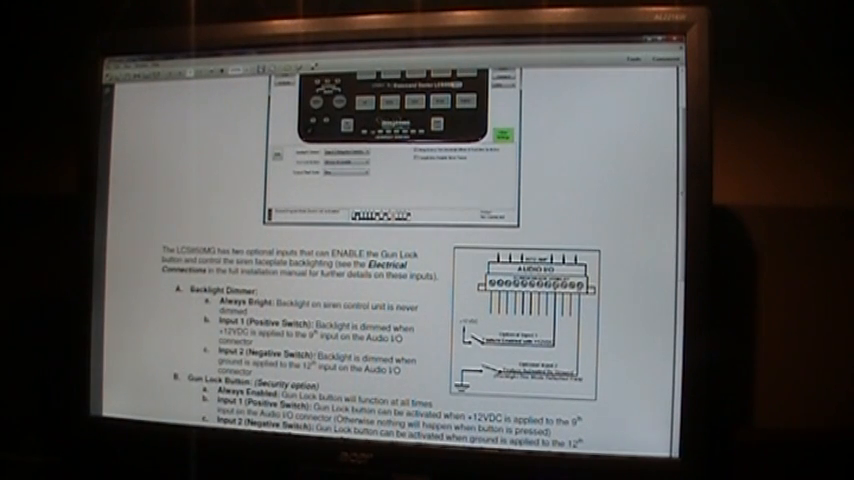
pyautogui.scroll(-3)
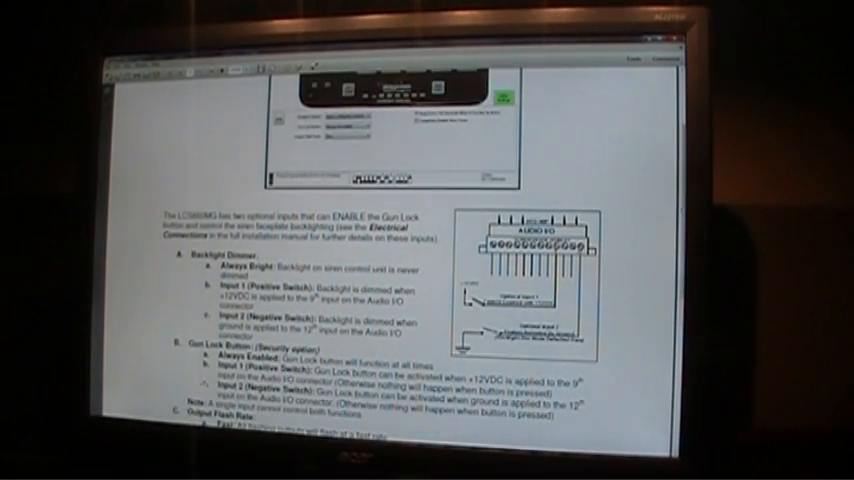
pyautogui.scroll(-3)
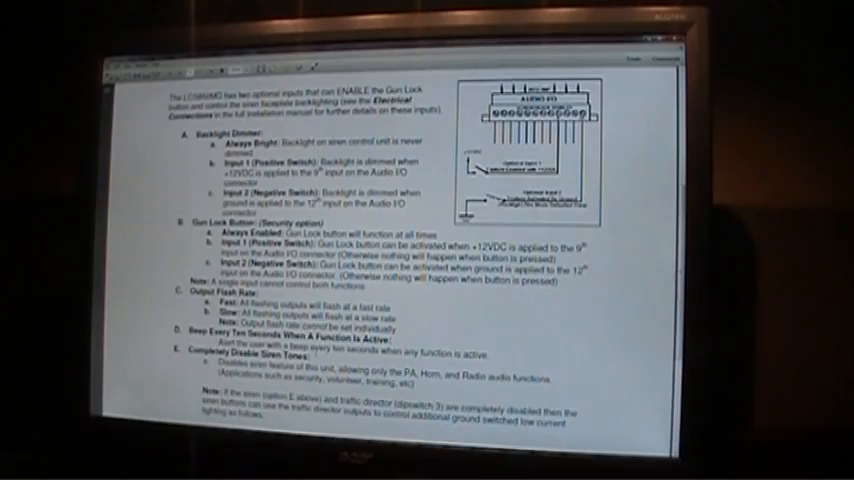
pyautogui.scroll(-3)
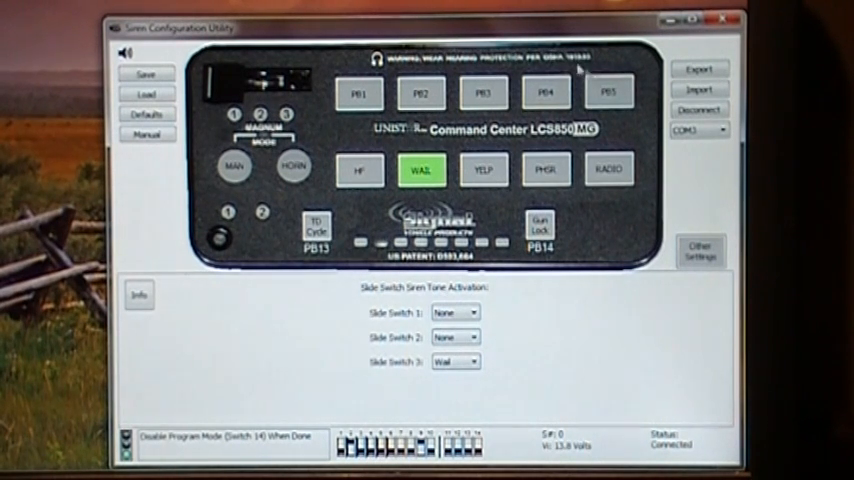
pyautogui.moveTo(360, 292)
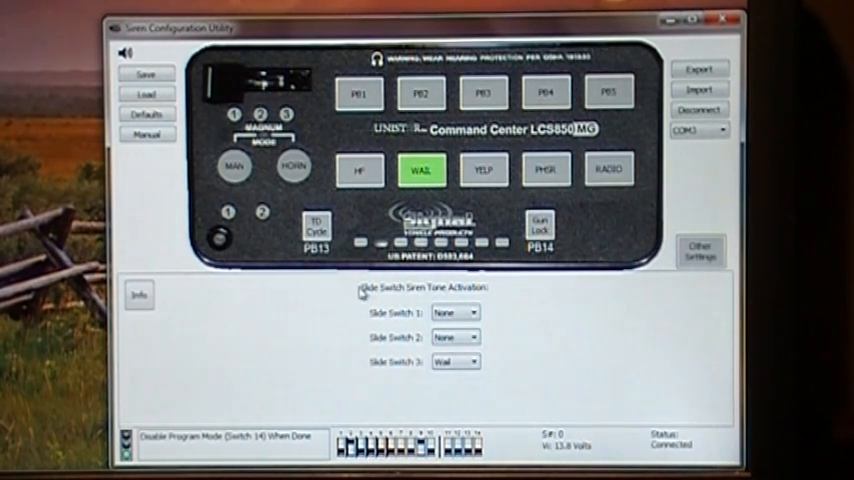
pyautogui.moveTo(360, 375)
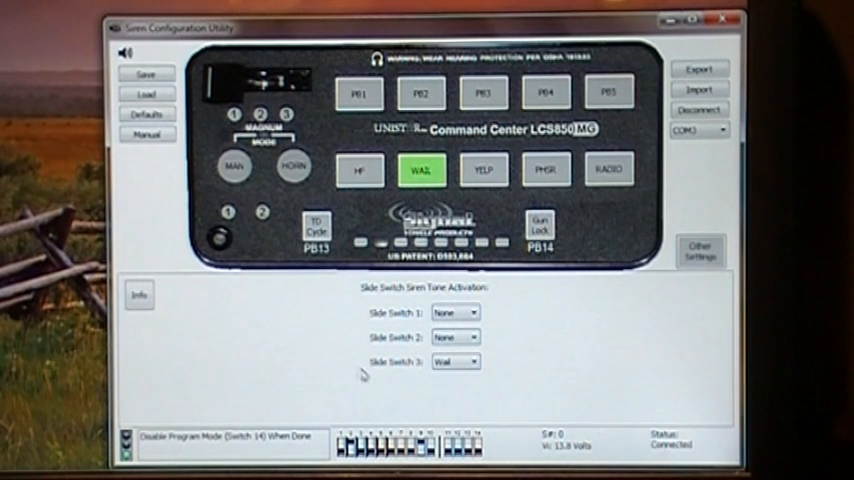
pyautogui.moveTo(465, 380)
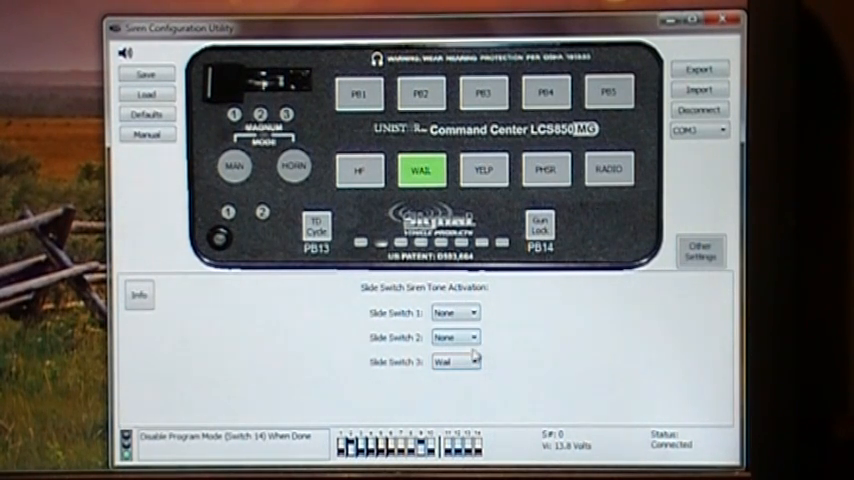
# Set slide switch 2 to Wail and slide switch 3 to Phaser
pyautogui.click(474, 362)
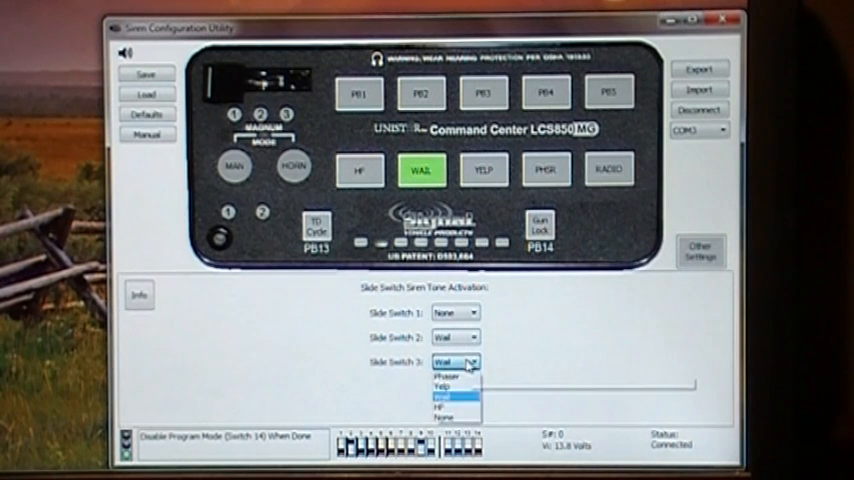
pyautogui.click(440, 375)
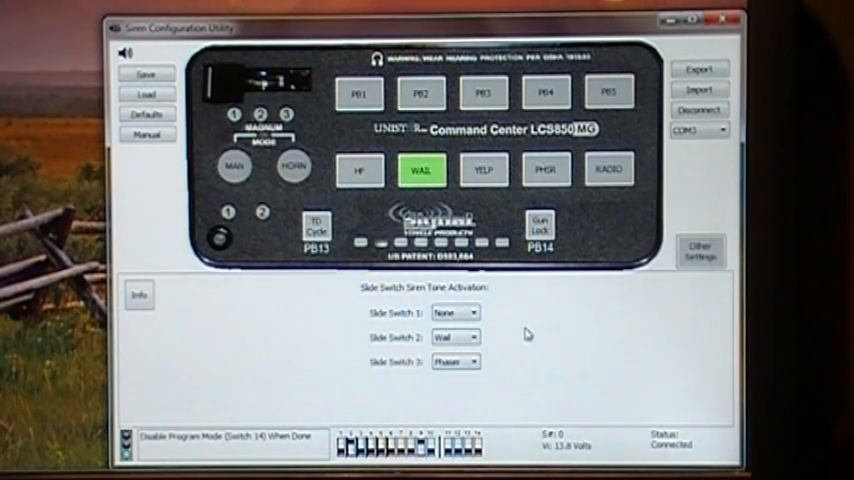
pyautogui.moveTo(147, 73)
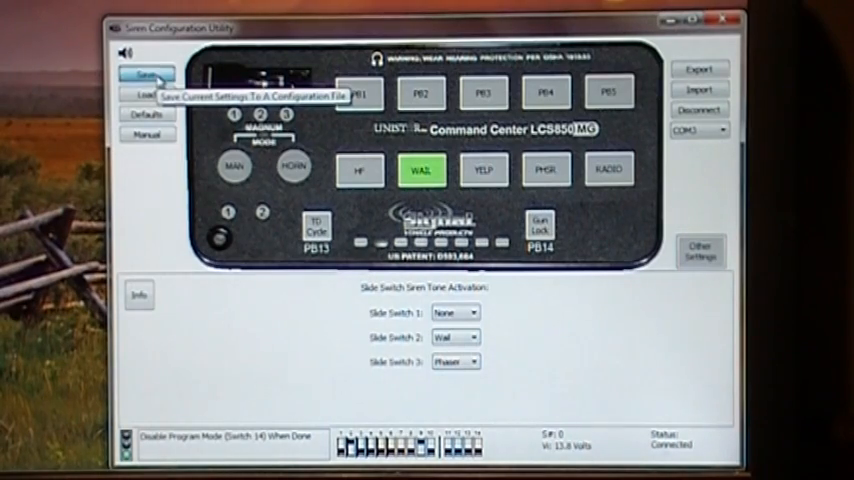
pyautogui.click(147, 77)
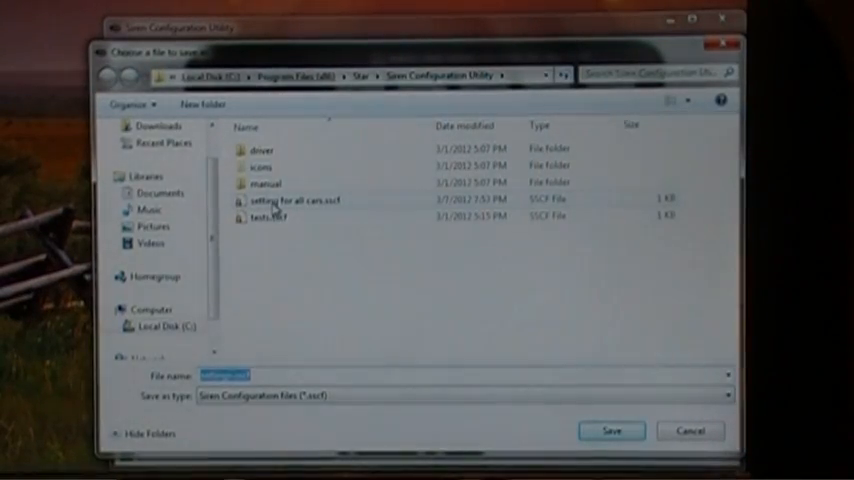
pyautogui.click(294, 200)
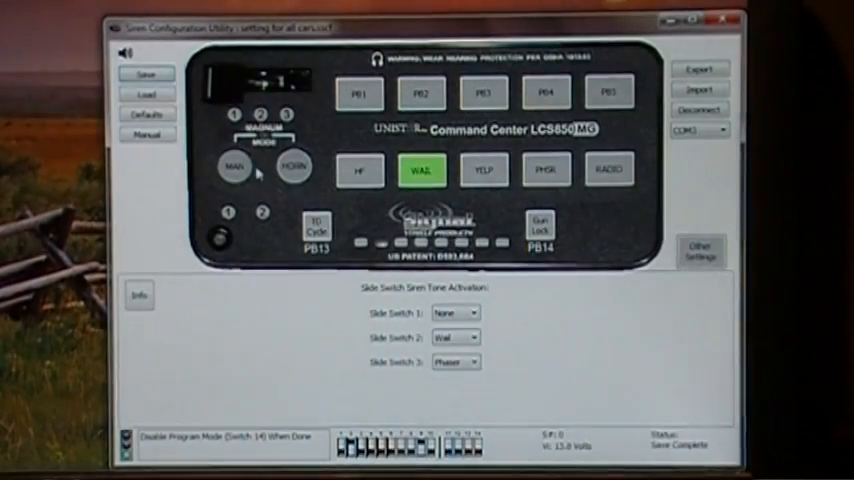
pyautogui.moveTo(270, 230)
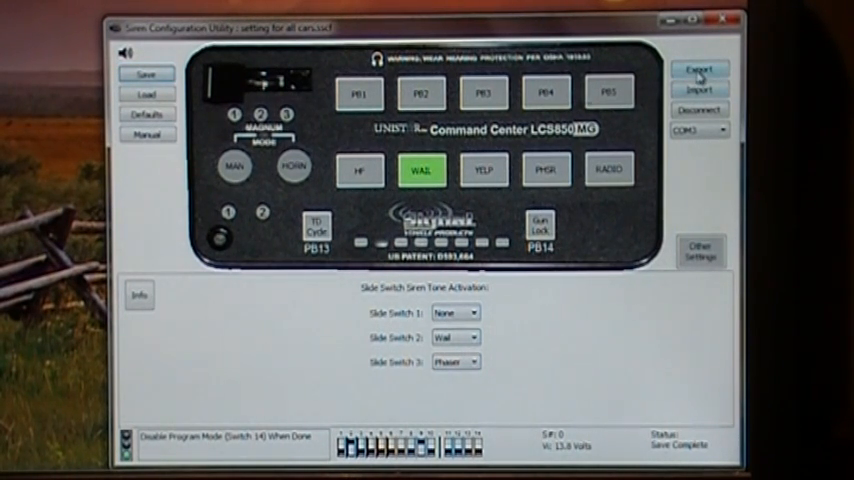
pyautogui.moveTo(700, 69)
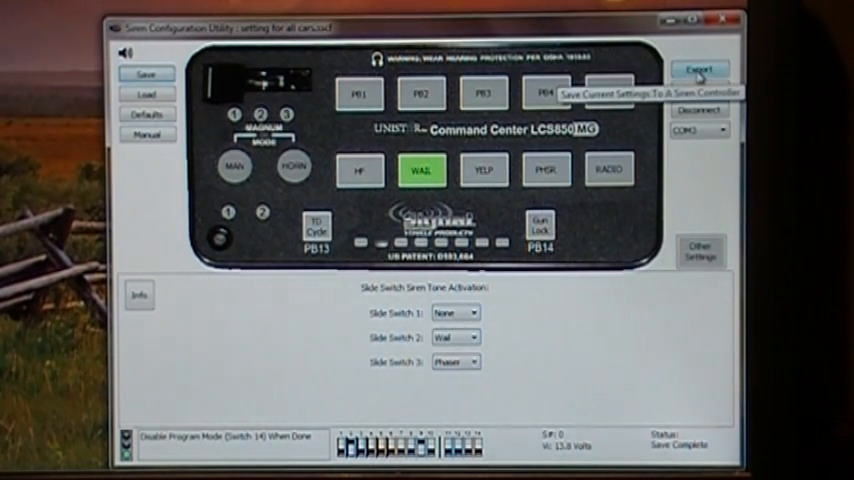
# Export the slide switch settings to the siren controller, then disconnect it
pyautogui.click(699, 71)
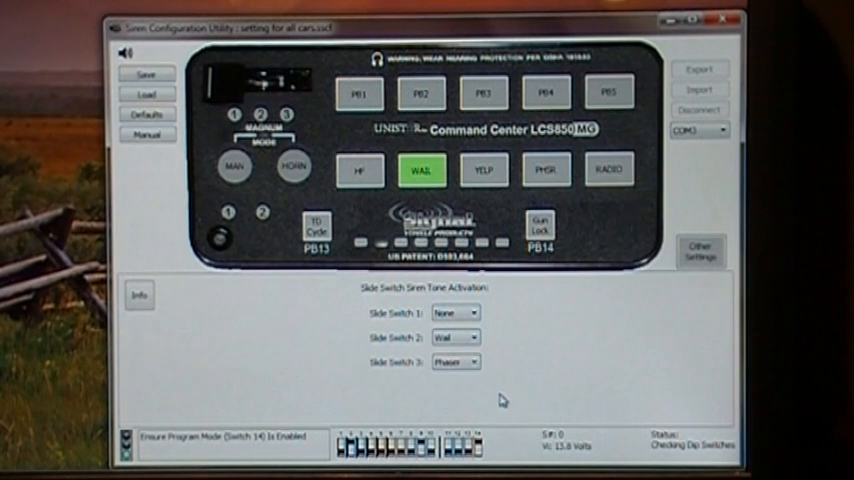
pyautogui.click(699, 109)
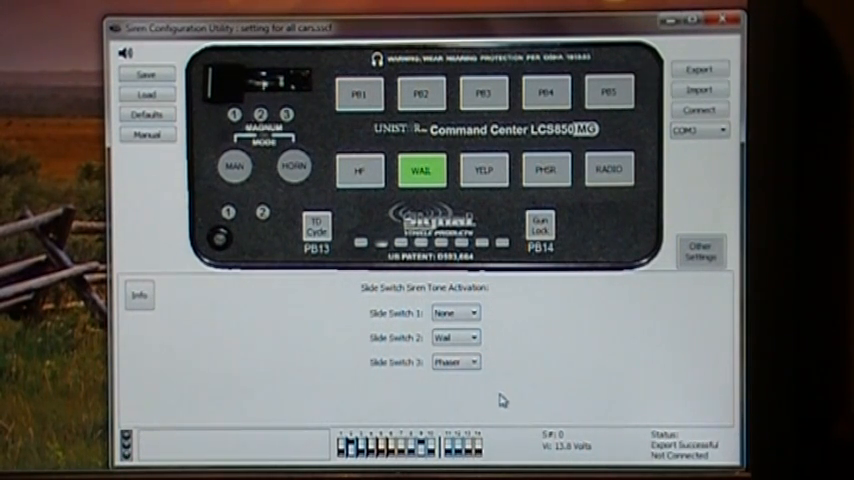
pyautogui.moveTo(700, 129)
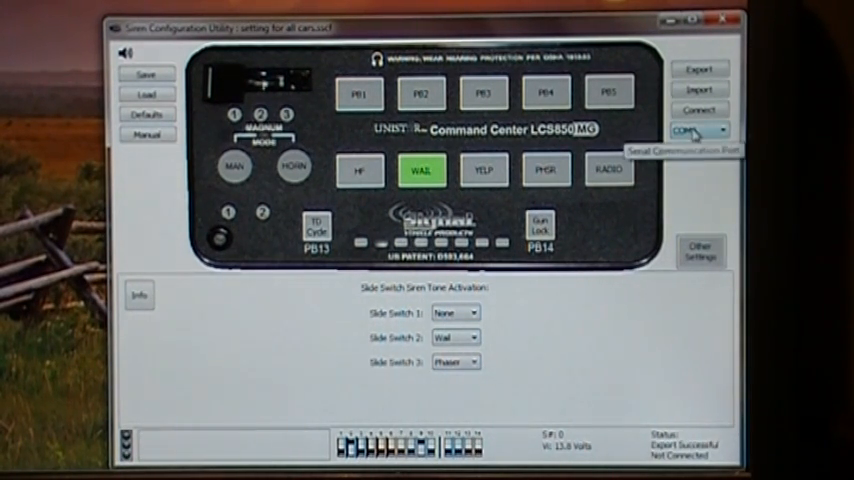
pyautogui.moveTo(702, 91)
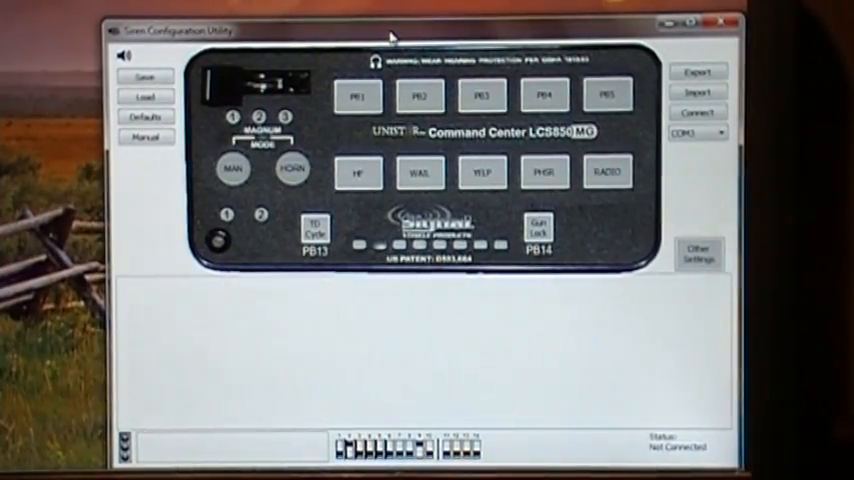
# Reconnect to the siren controller and view slide switch tones None, None, Wail
pyautogui.click(699, 111)
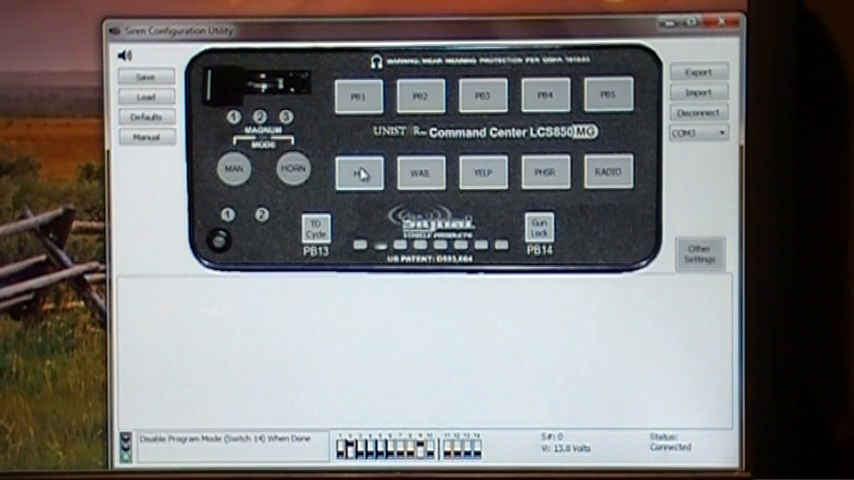
pyautogui.click(420, 173)
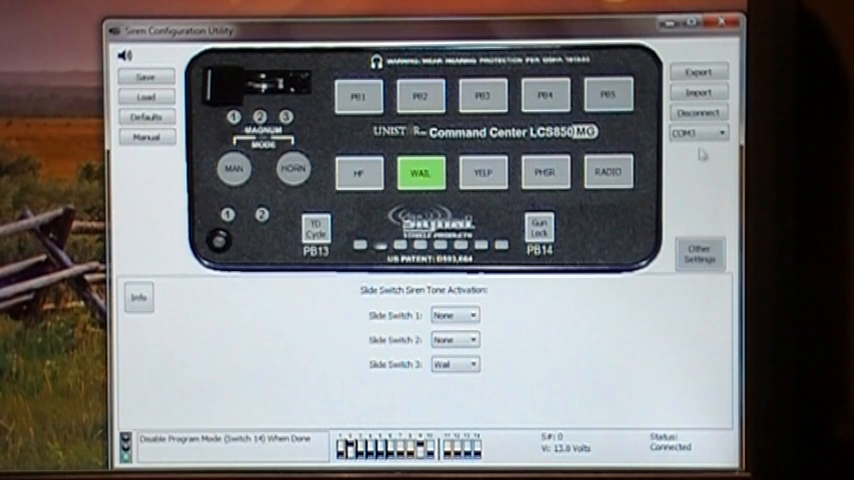
pyautogui.moveTo(700, 155)
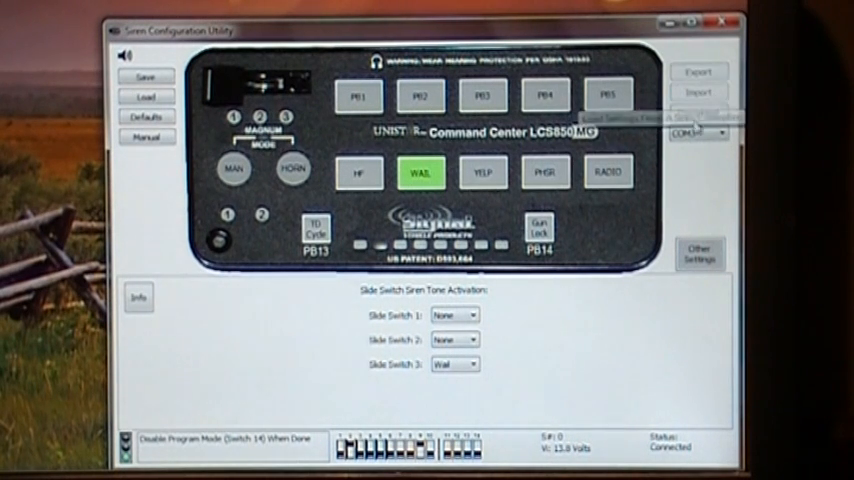
# Import the controller's settings, showing Wail on switch 2 and Phaser on switch 3, then view additional settings
pyautogui.click(698, 92)
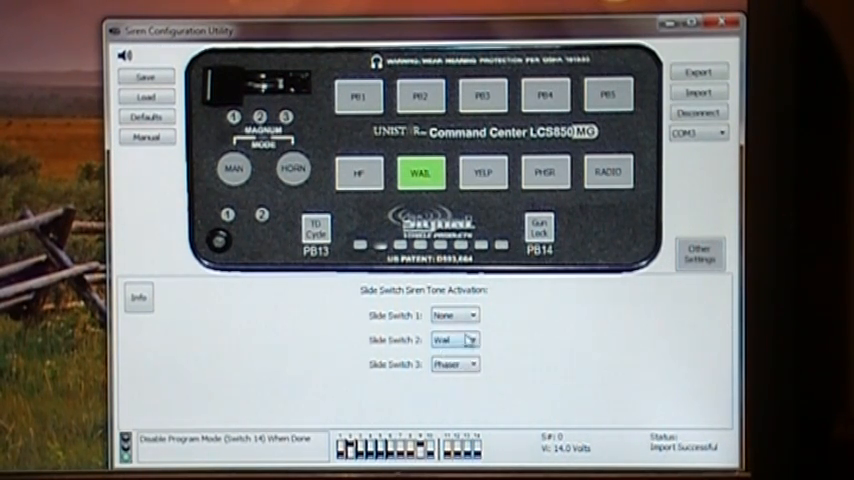
pyautogui.moveTo(456, 363)
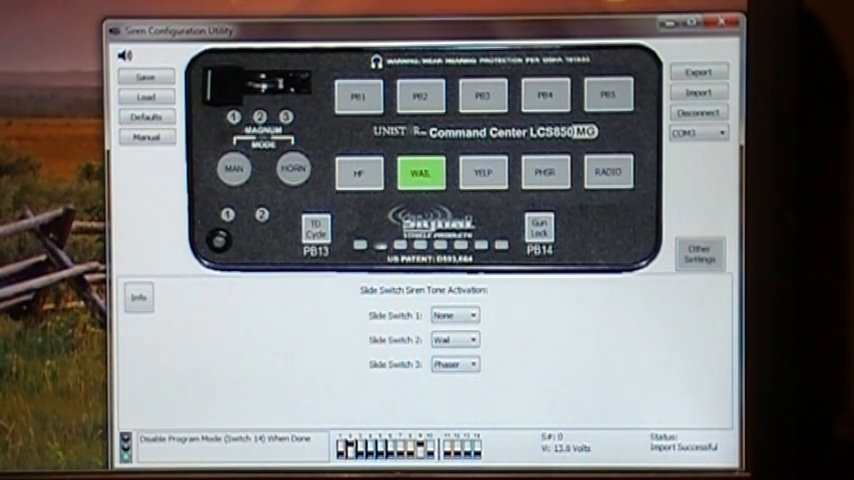
pyautogui.click(230, 170)
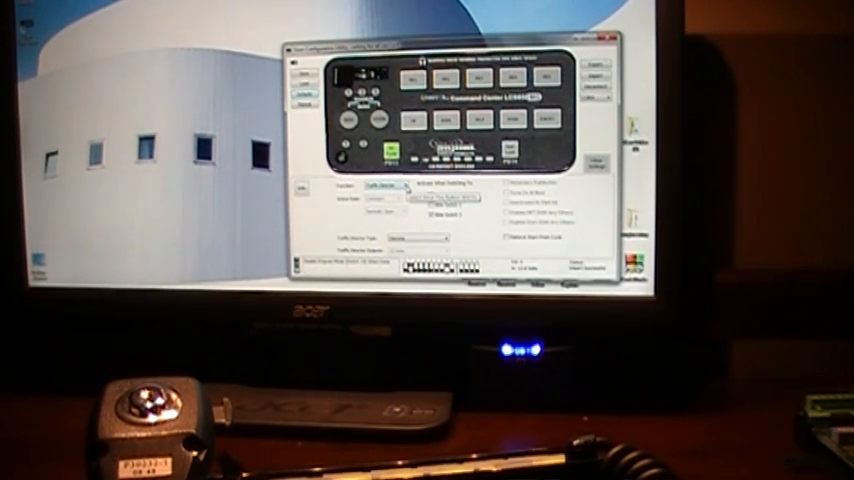
# Set the Function dropdown in Other Settings to Traffic Director
pyautogui.click(378, 197)
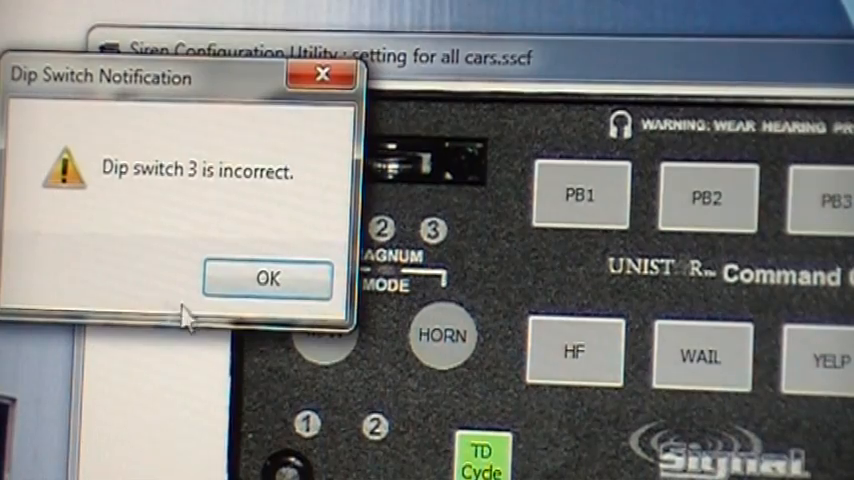
# Dismiss the incorrect dip switch 3 warning
pyautogui.click(267, 278)
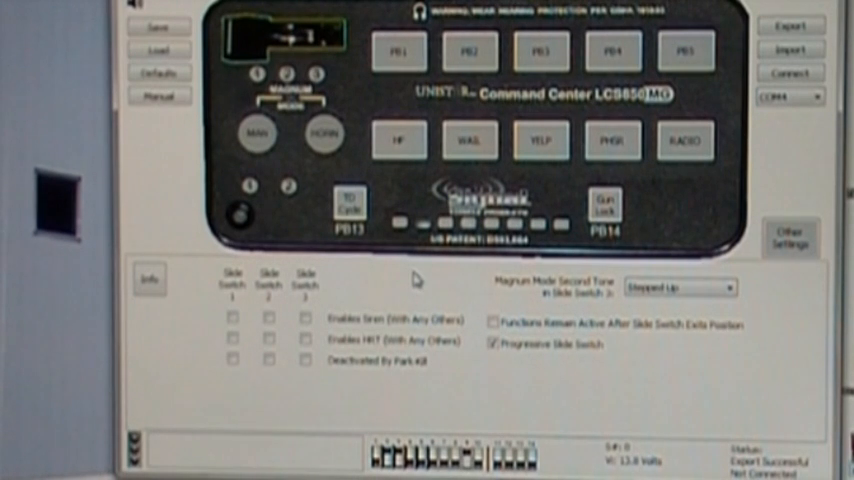
pyautogui.moveTo(588, 285)
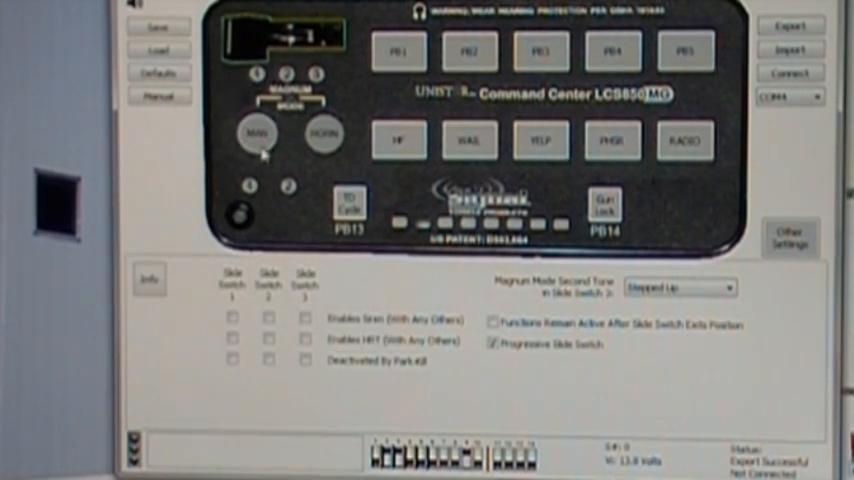
pyautogui.click(468, 51)
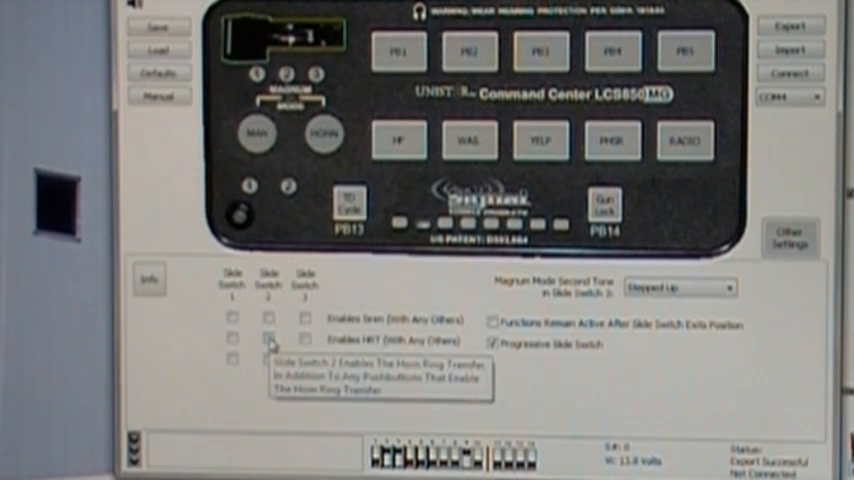
pyautogui.click(268, 340)
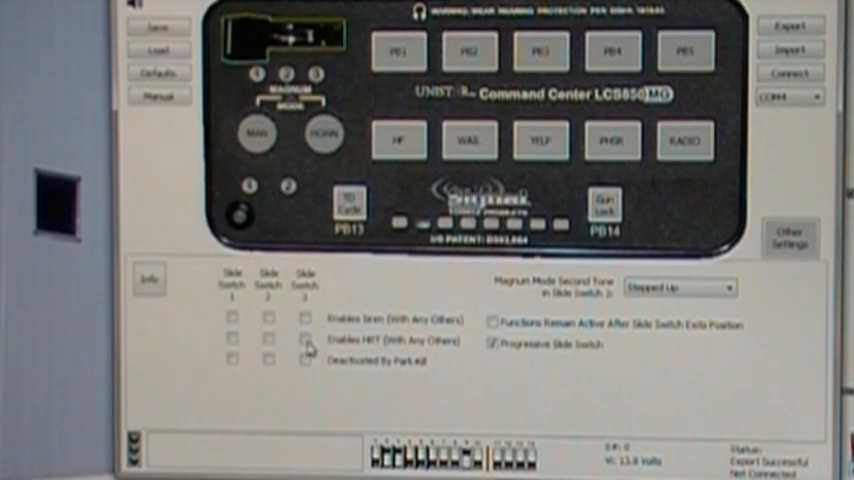
pyautogui.moveTo(268, 340)
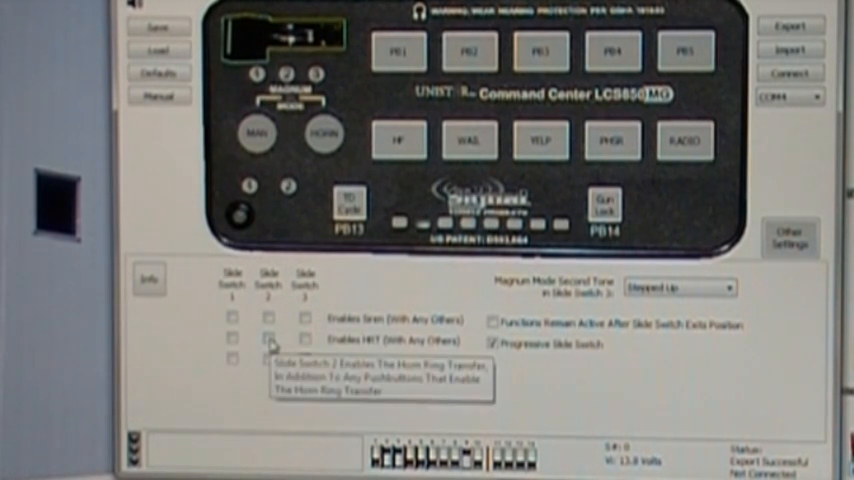
# Tick Enables HRT under slide switches 2, 1 and 3
pyautogui.click(271, 340)
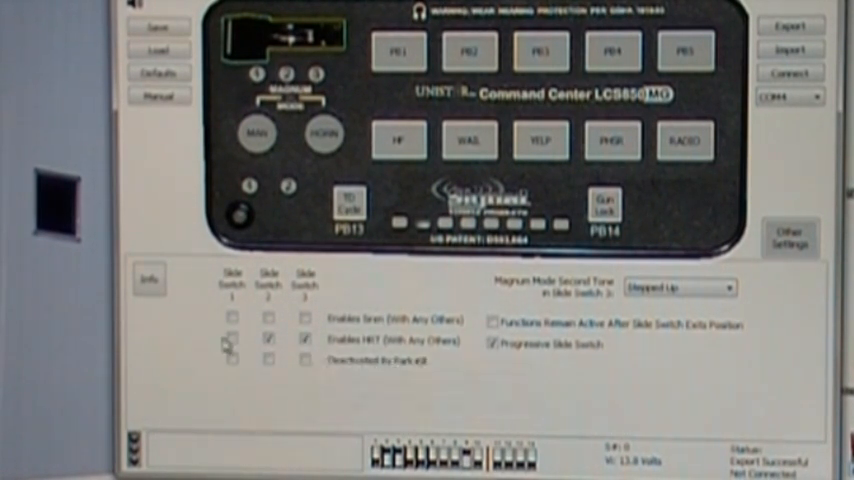
pyautogui.click(227, 342)
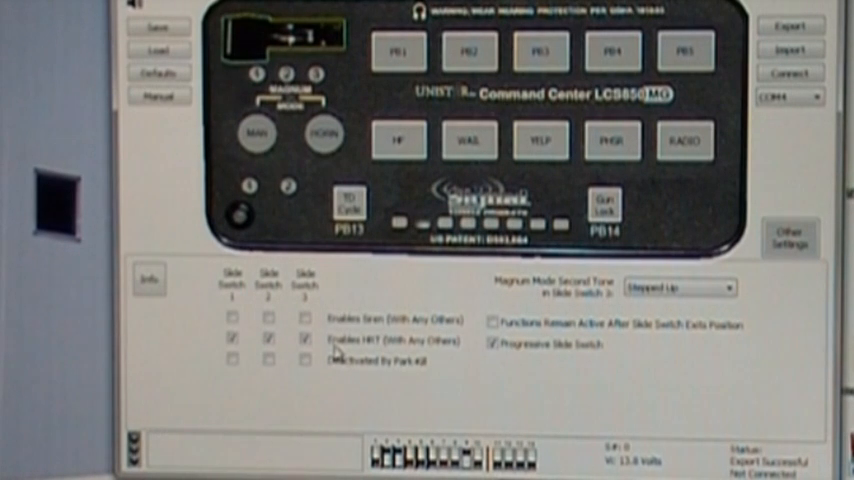
pyautogui.click(226, 345)
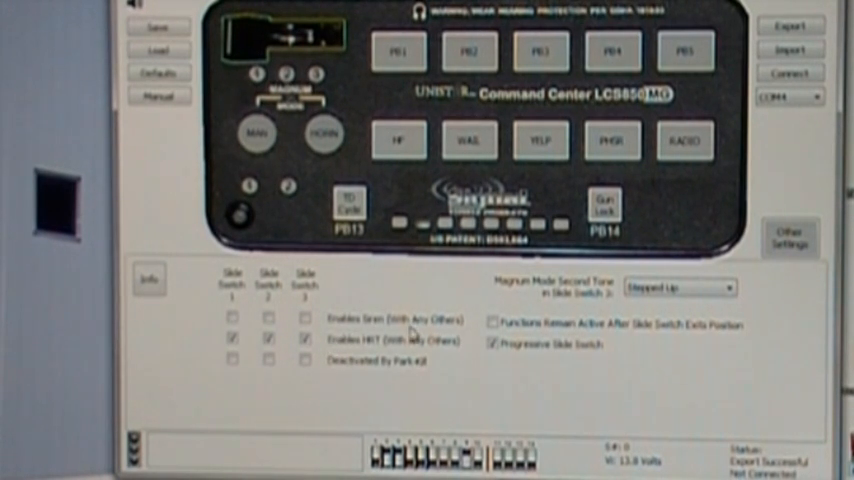
pyautogui.moveTo(793, 24)
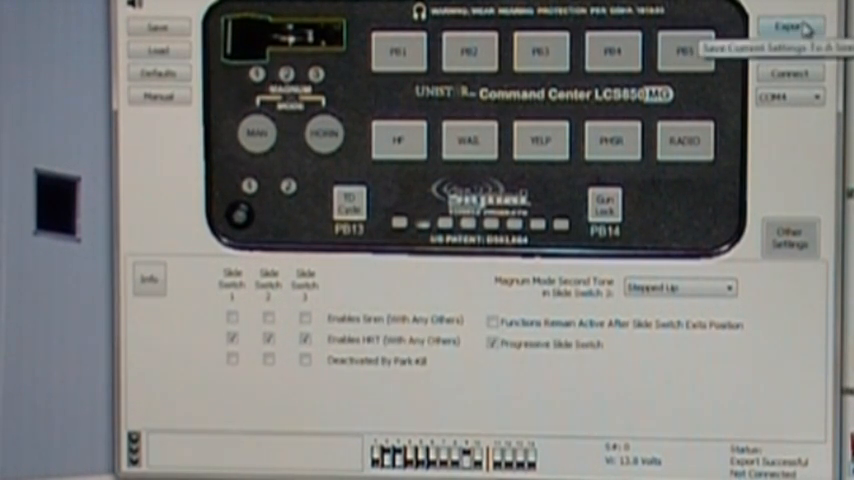